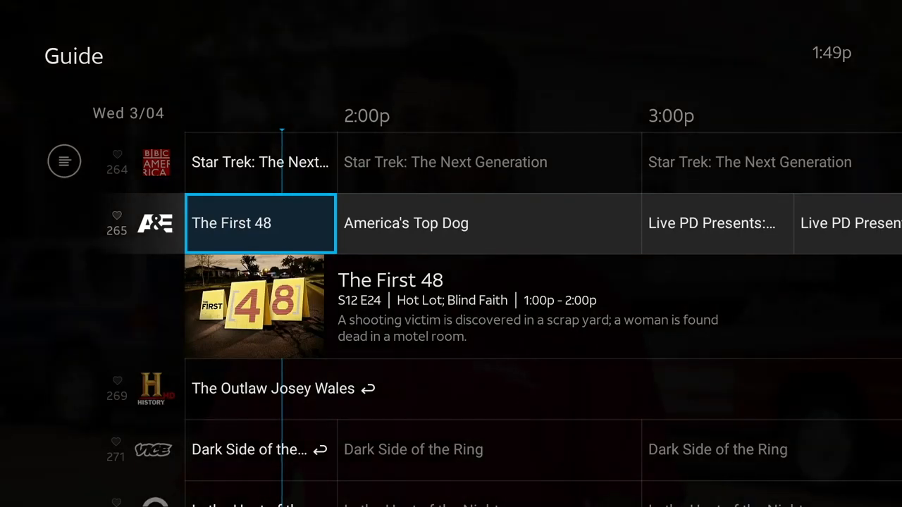
- Browse guide listings like The First 48 and The Outlaw Josey Wales, then return to Watch Now
key("down")
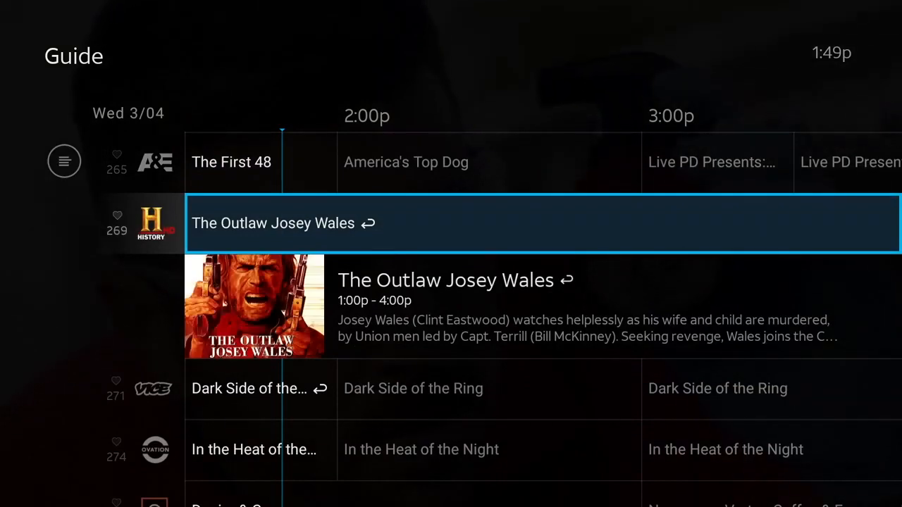
key("Down")
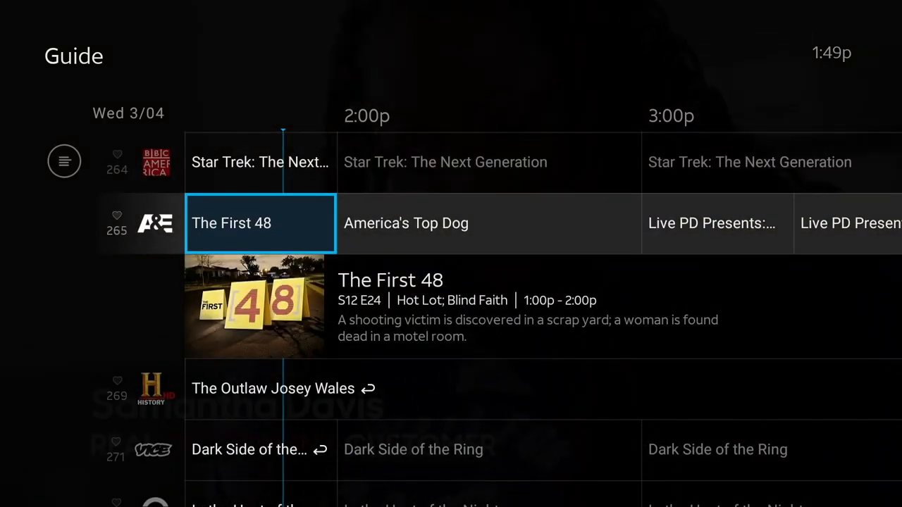
scroll("up", 3)
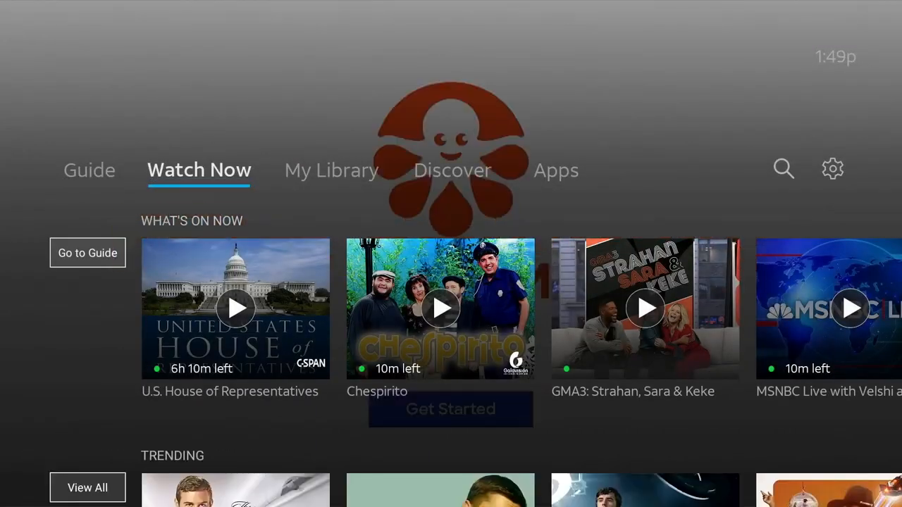
- Tour the Guide, My Library, Discover and Apps sections, ending on an empty search screen
left_click(89, 170)
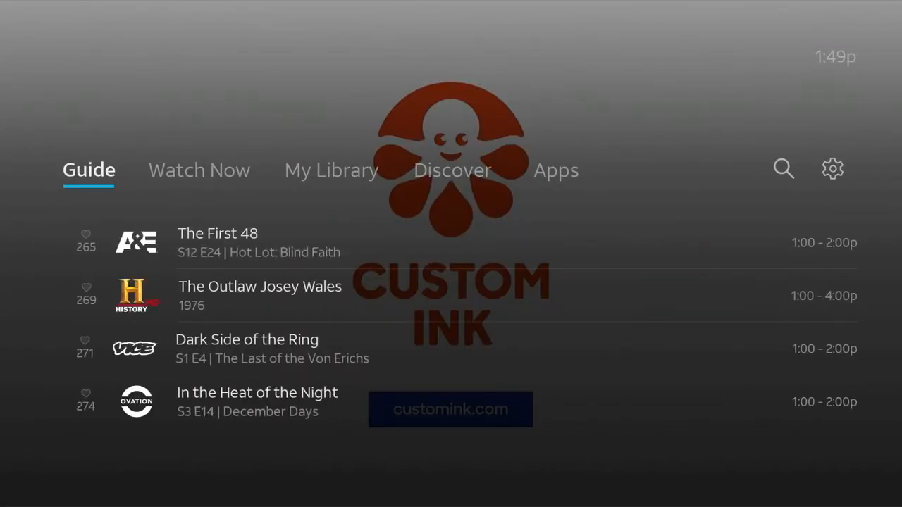
left_click(331, 170)
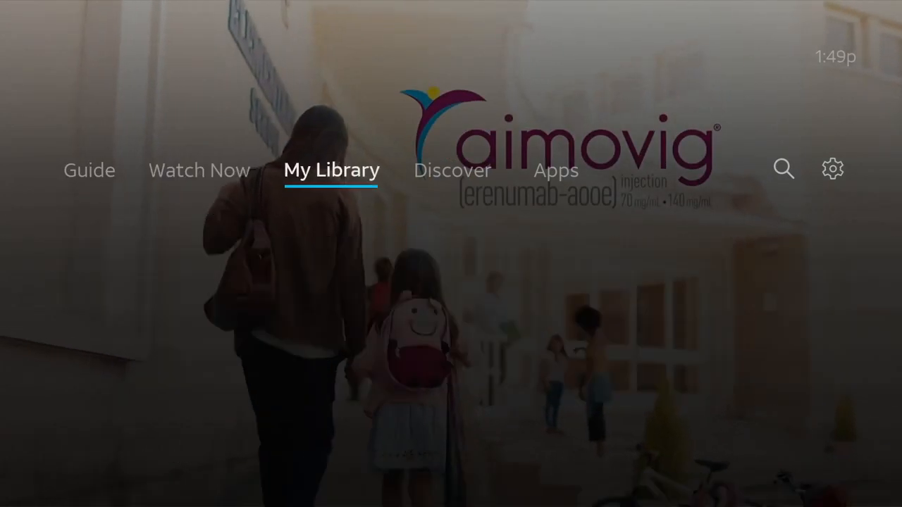
left_click(452, 170)
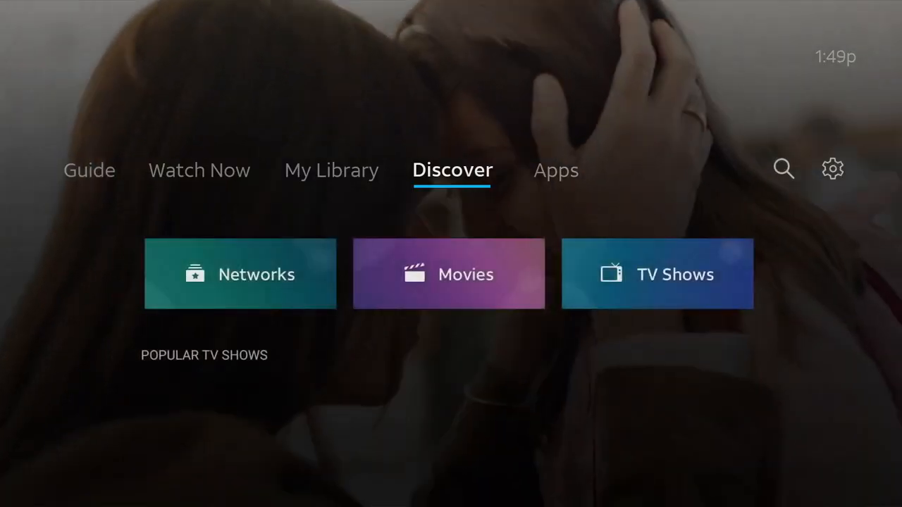
left_click(556, 170)
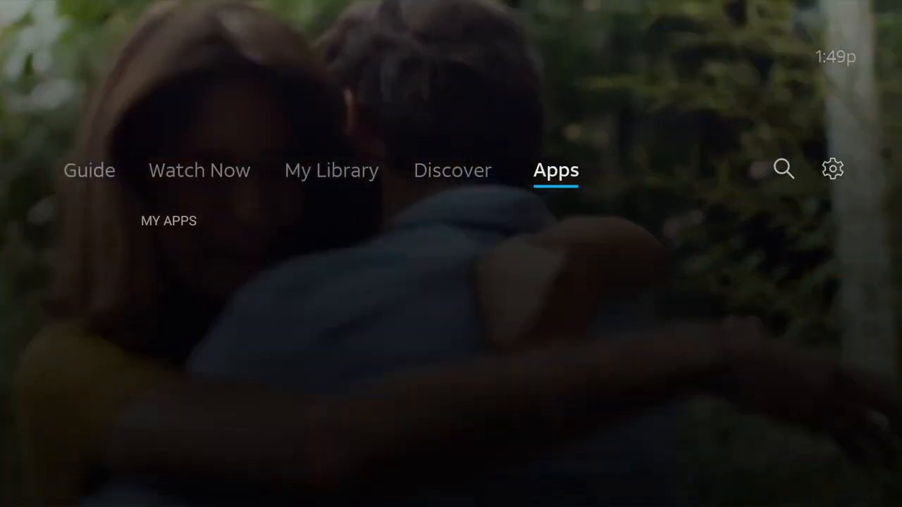
left_click(784, 169)
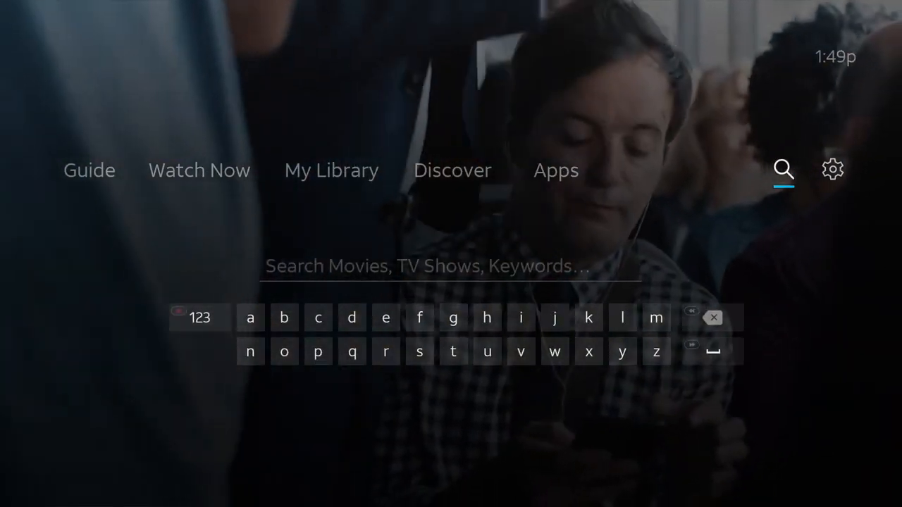
- Open the gear-icon Settings showing System options such as Display, Audio and Network
left_click(833, 169)
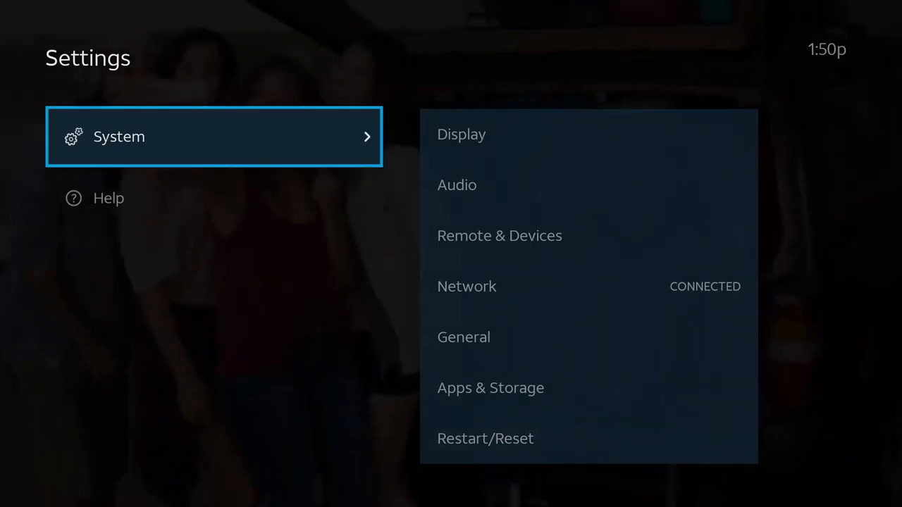
- Open Remote & Devices, showing the paired R2 remote
left_click(213, 136)
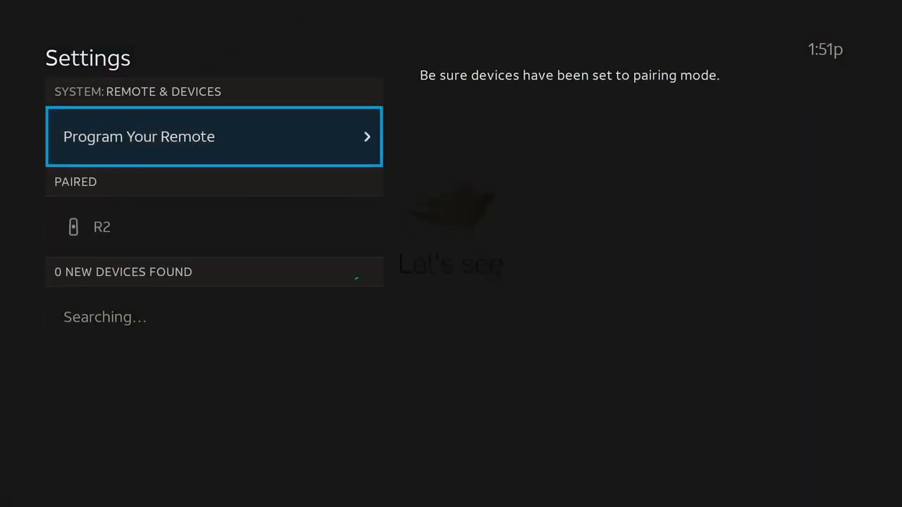
- Open Program Your Remote, browse its options, and return to the HISENSE TV entry
left_click(214, 136)
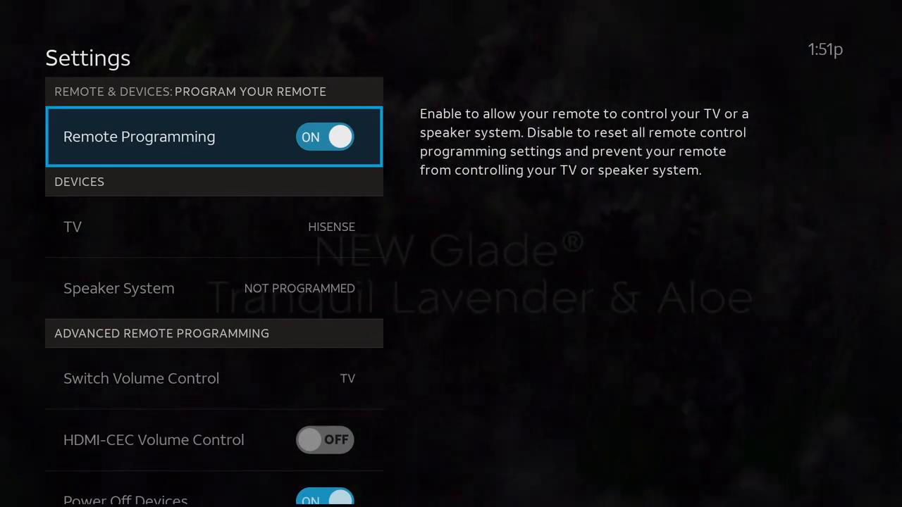
scroll("down", 3)
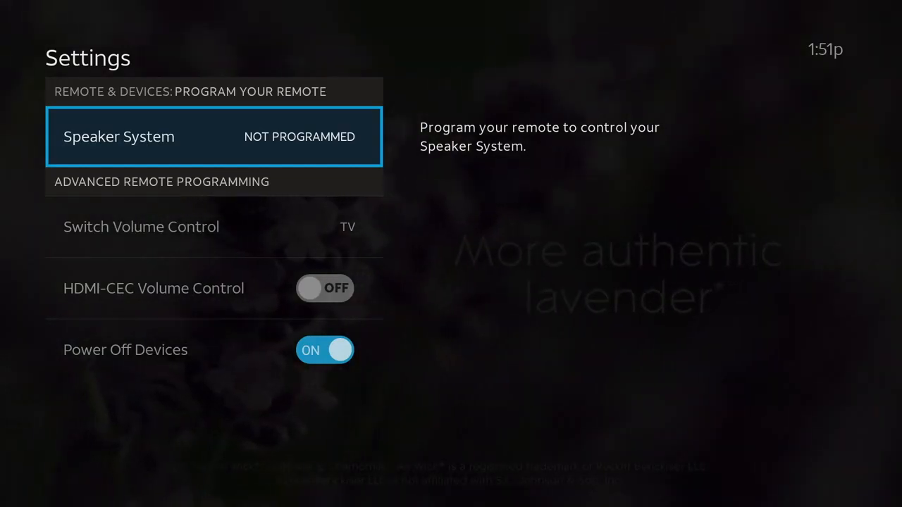
left_click(141, 226)
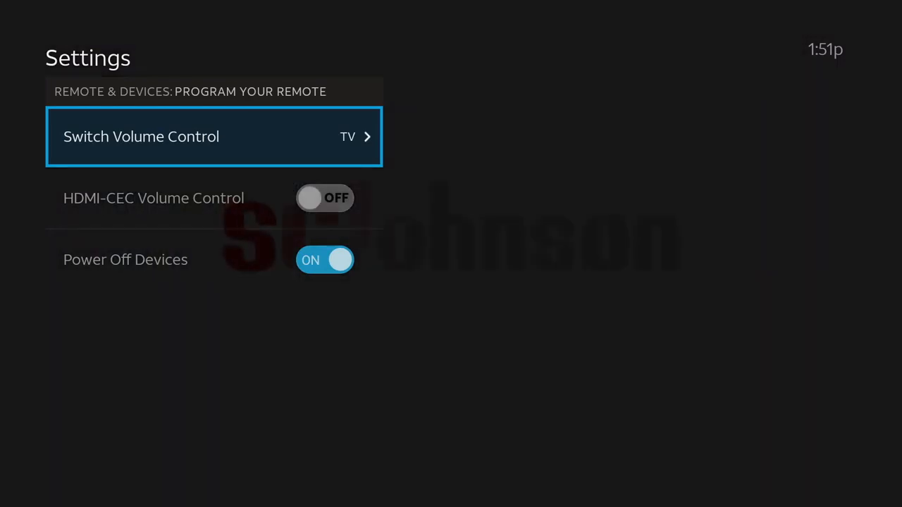
key("Down")
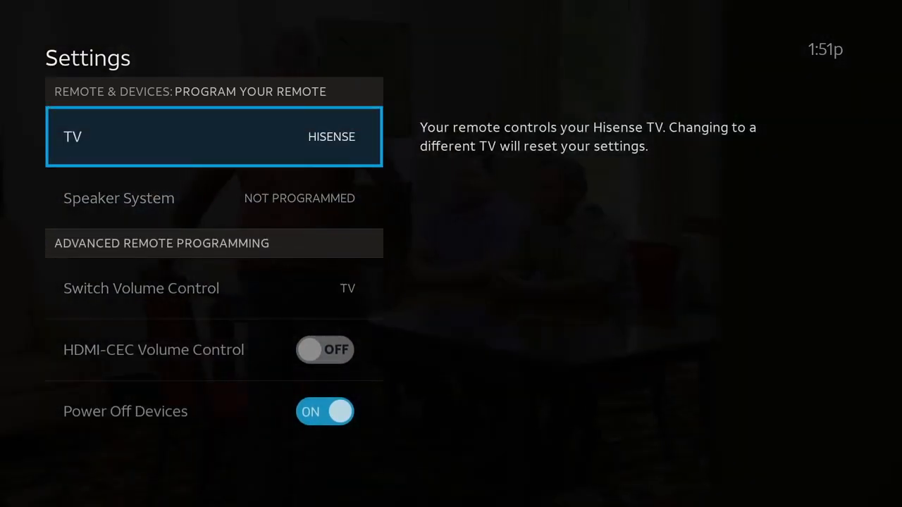
left_click(213, 136)
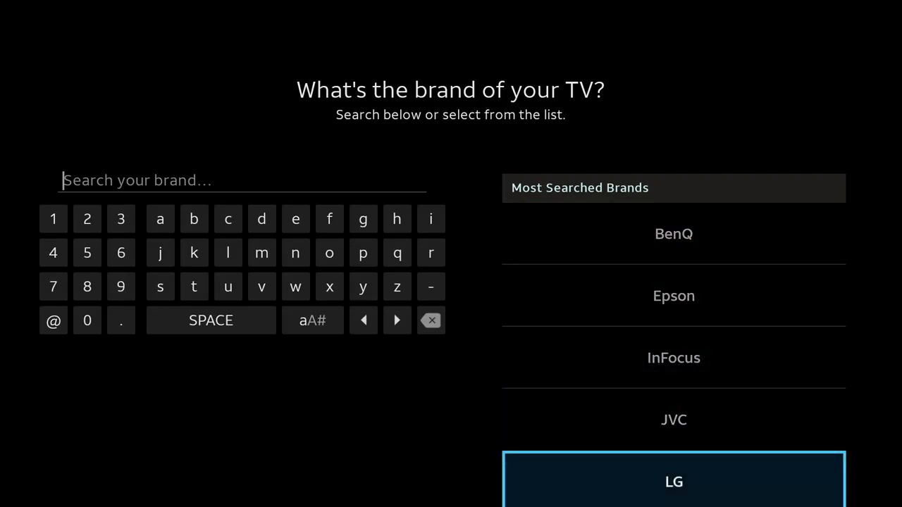
scroll("down", 3)
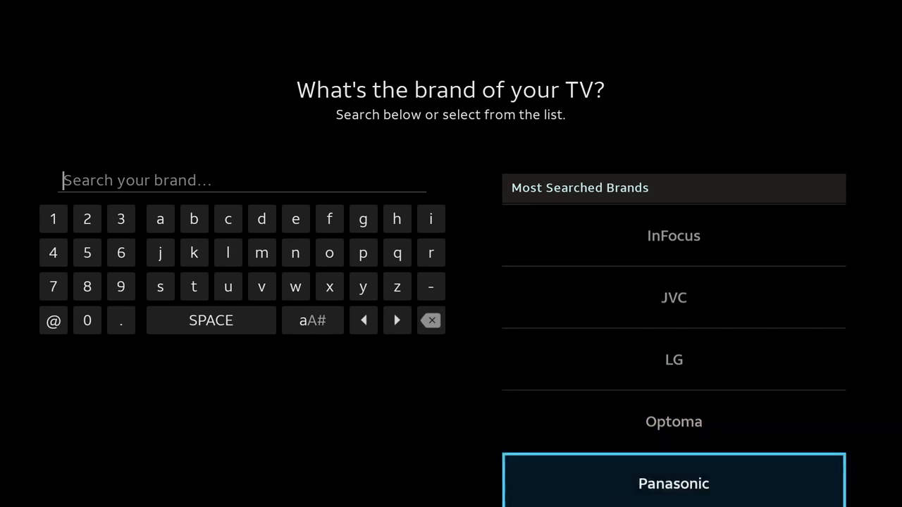
scroll("down", 3)
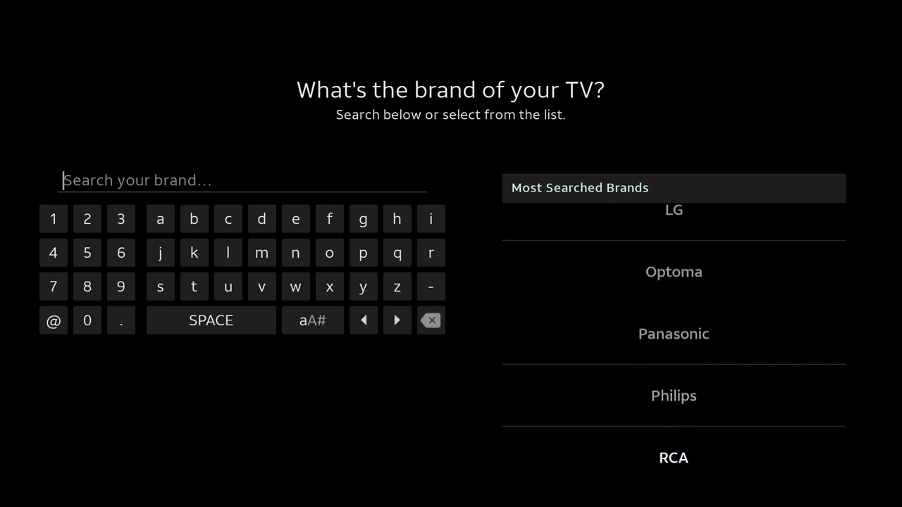
scroll("down", 3)
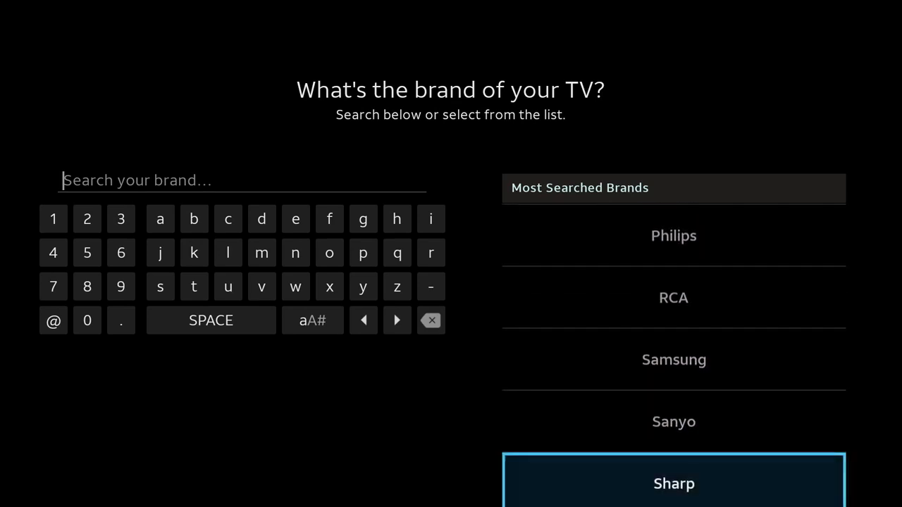
scroll("down", 3)
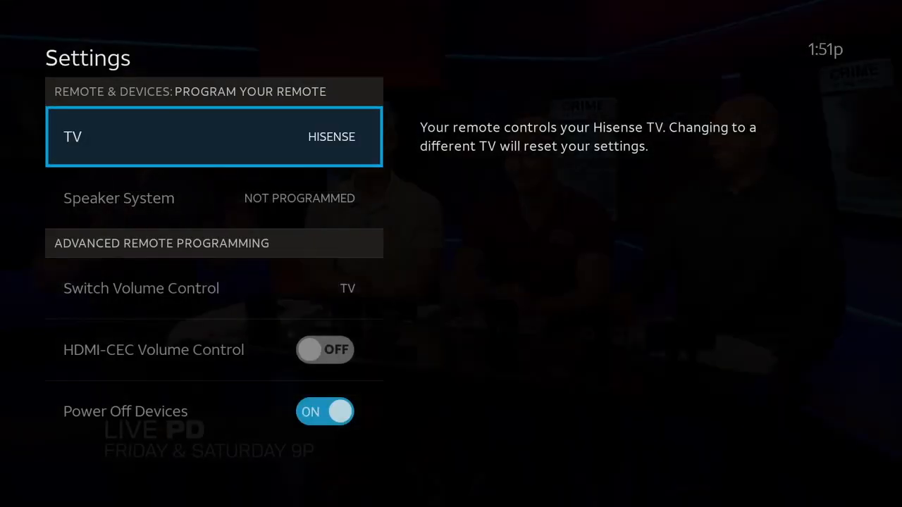
- Search TV brands for 'his' with the on-screen keyboard and move to the Hisense result
left_click(213, 136)
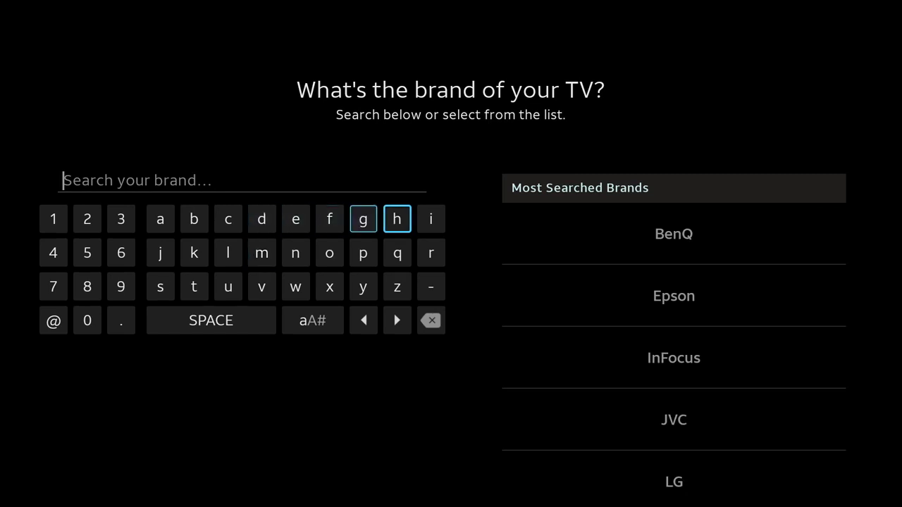
left_click(396, 219)
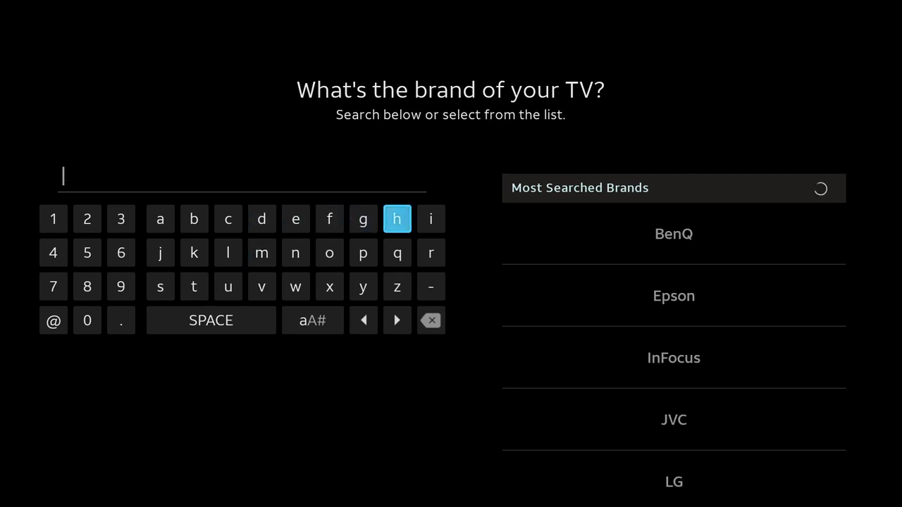
left_click(431, 219)
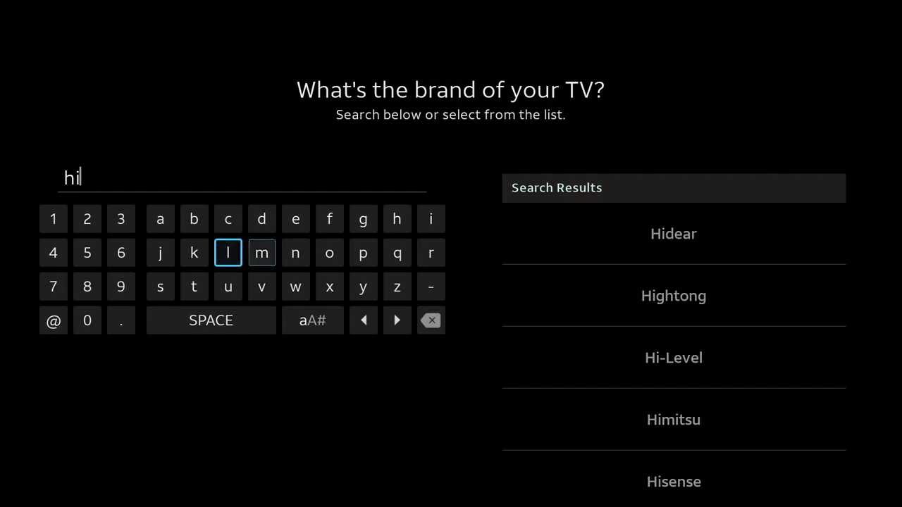
left_click(160, 286)
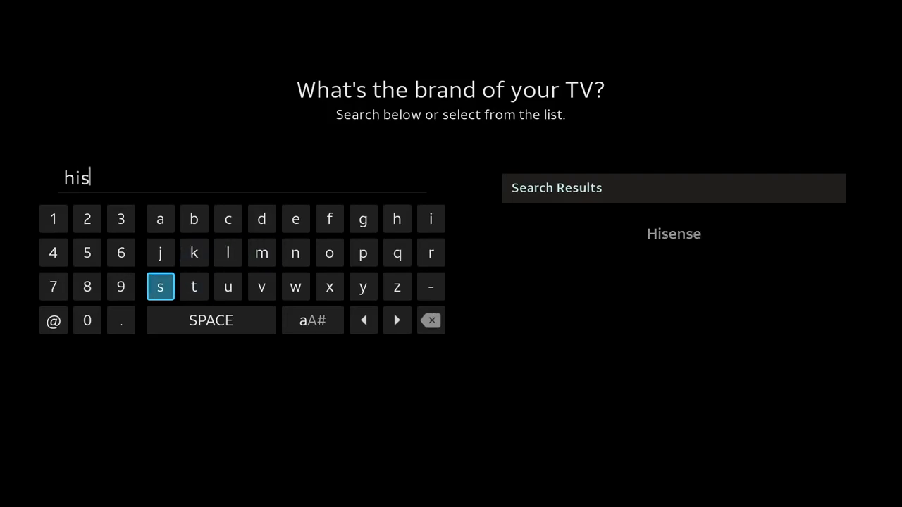
mouse_move(194, 286)
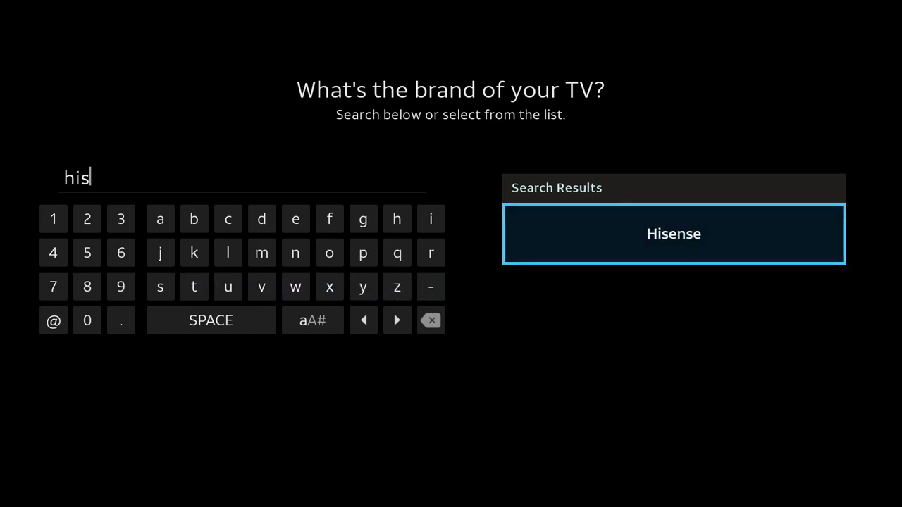
left_click(673, 233)
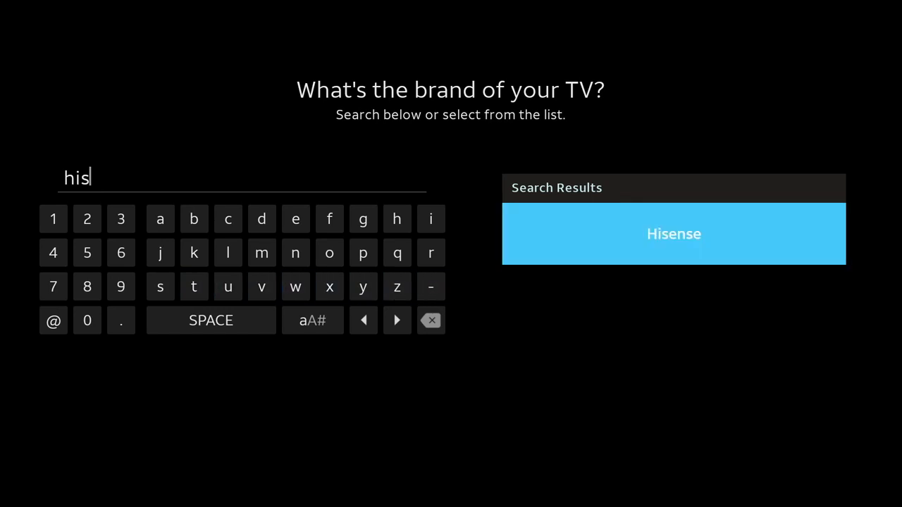
- Pick Hisense, confirm Yes to the mute and un-mute tests, and open Switch Volume Control
left_click(673, 234)
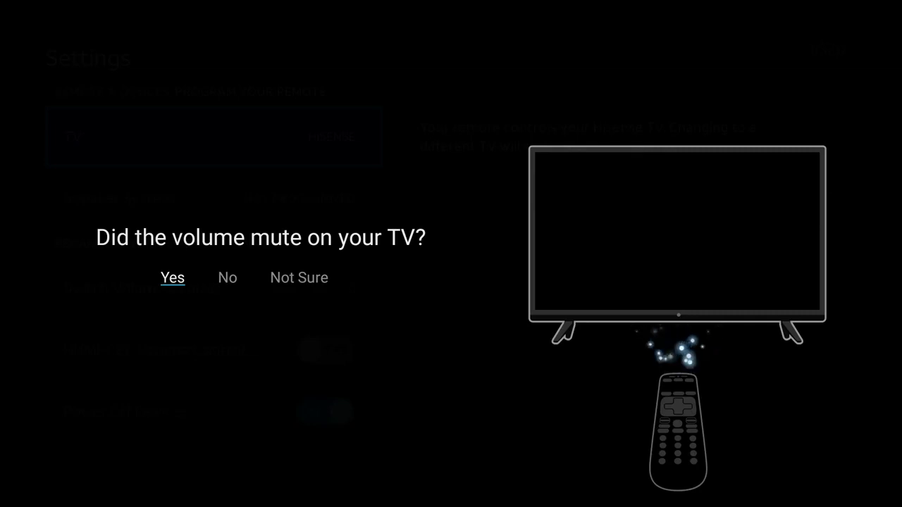
left_click(172, 277)
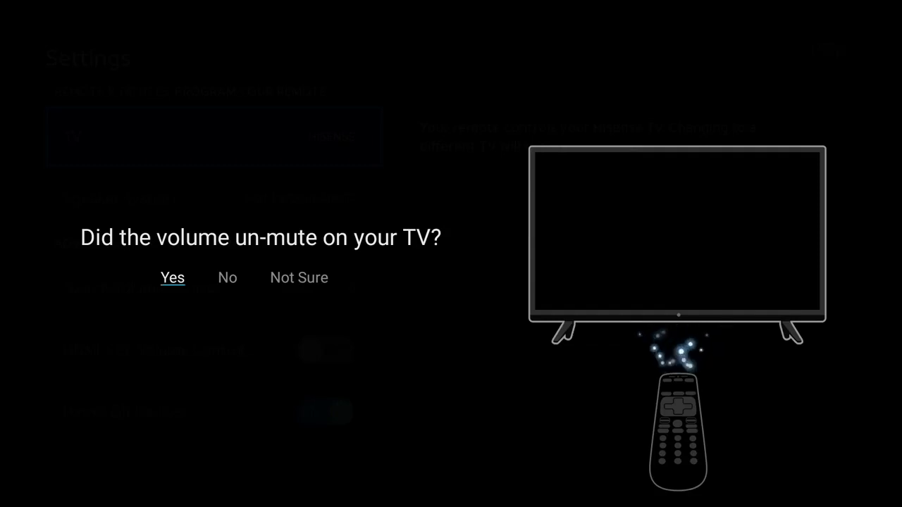
left_click(172, 277)
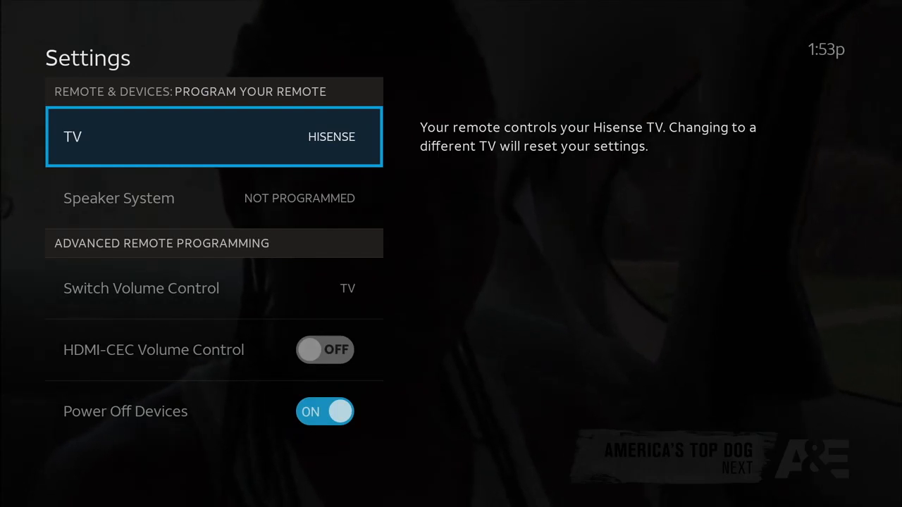
key("Down")
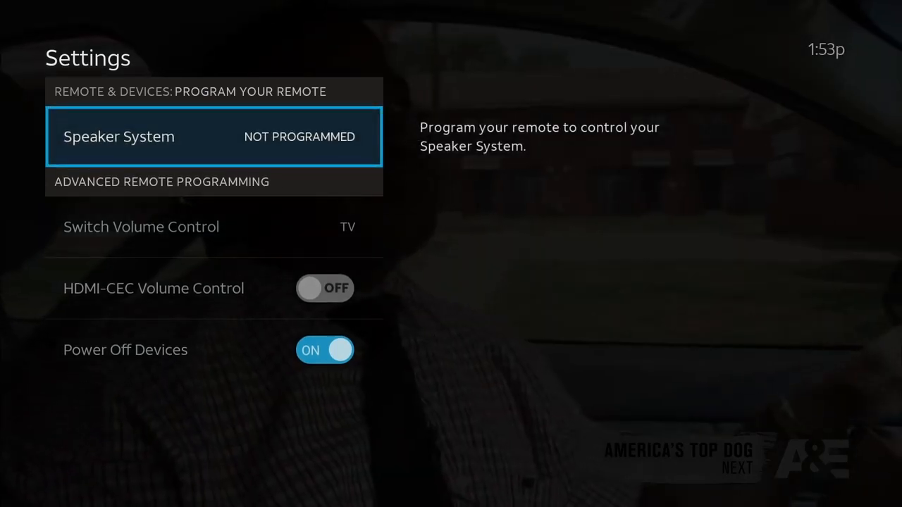
left_click(141, 226)
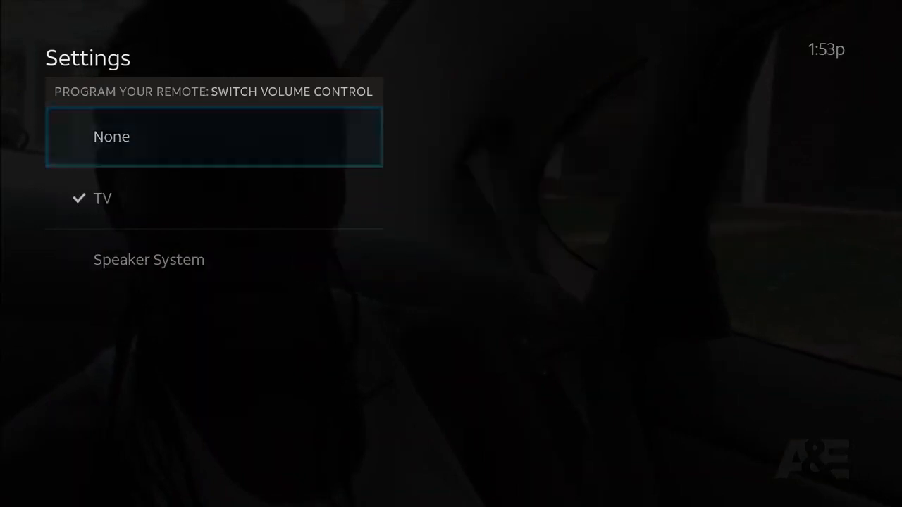